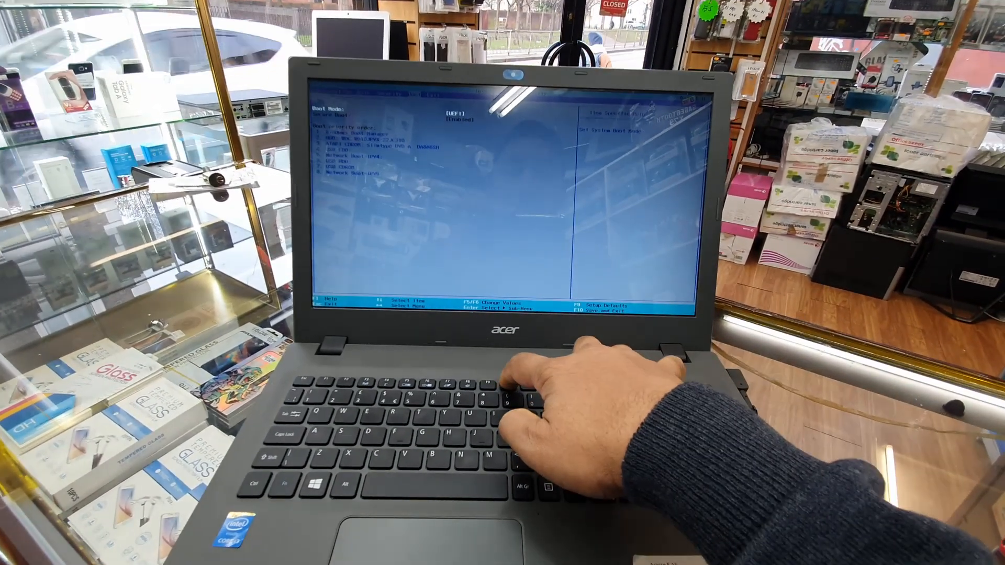
- Select Legacy for Boot Mode, triggering the Microsoft UEFI recommendation warning for Windows 8
key(F10)
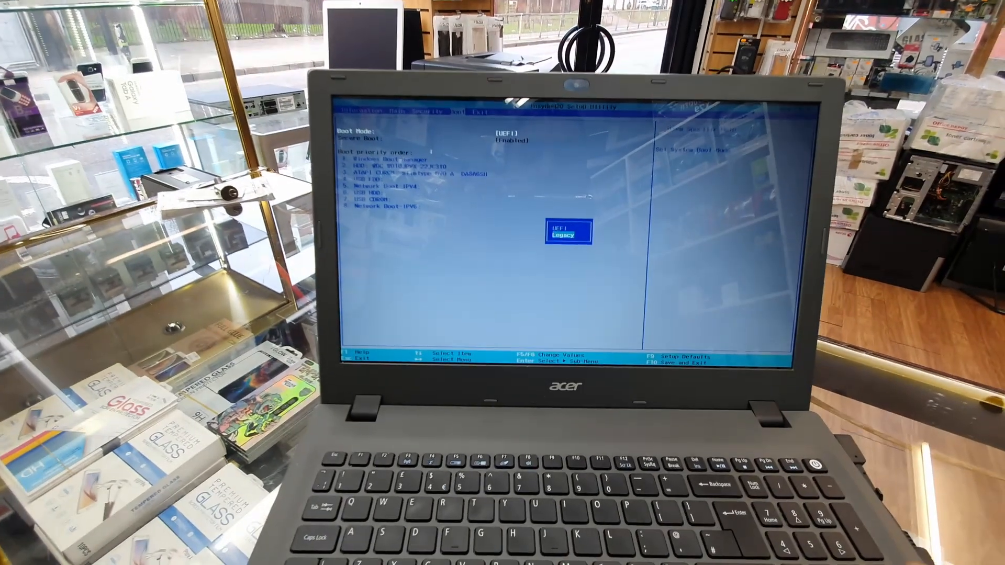
key(Enter)
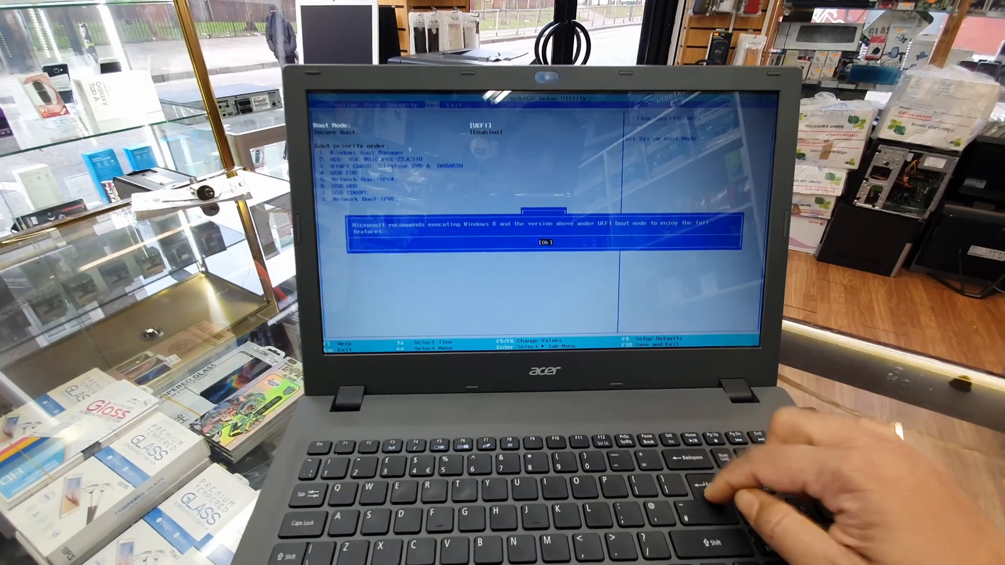
- Accept the UEFI warning so Boot Mode reads Legacy, then request save-and-exit with F10
click(546, 242)
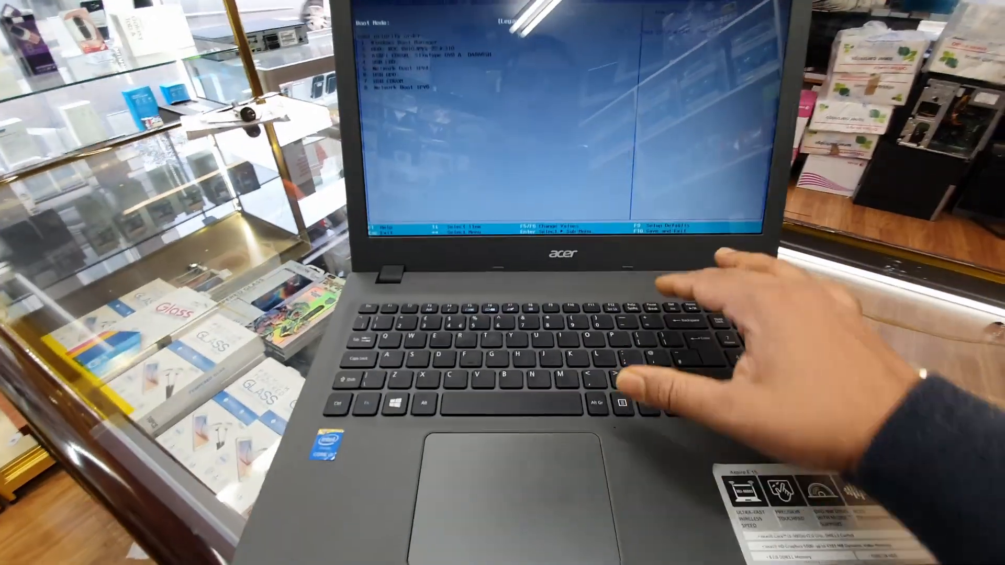
key(f10)
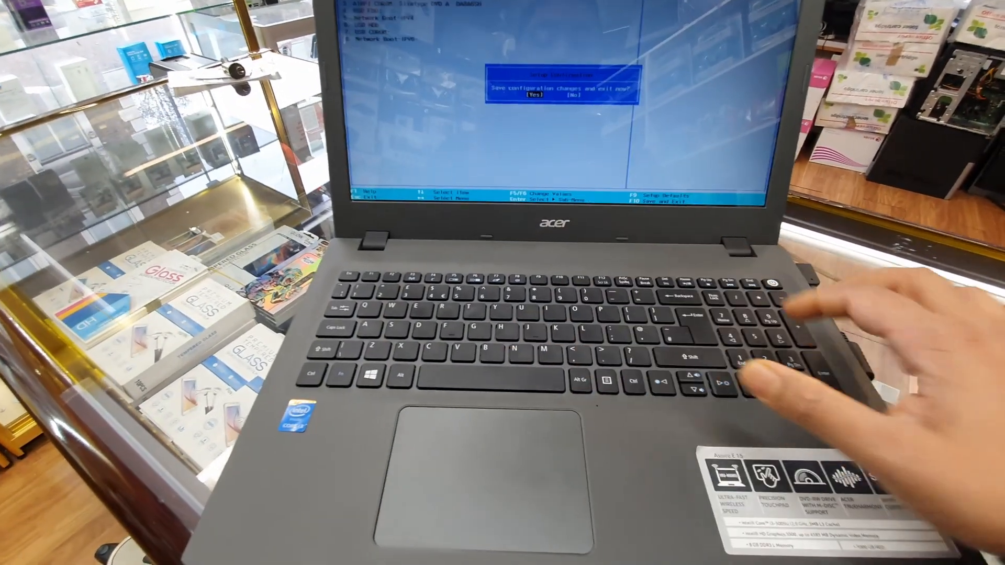